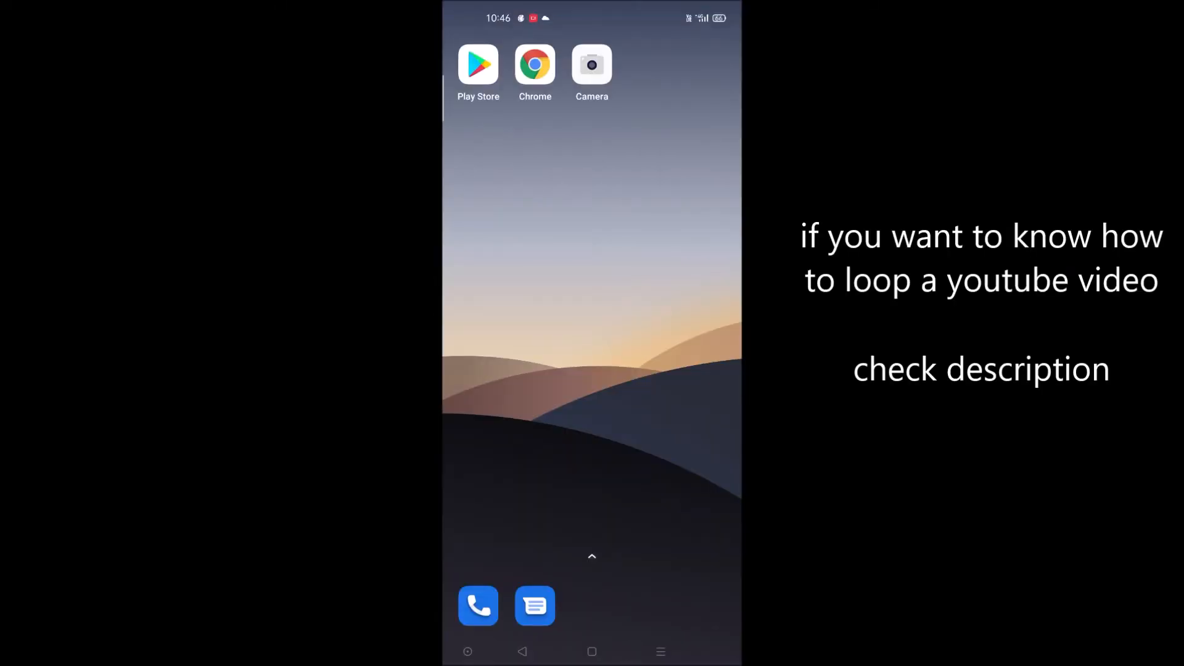
Launch Chrome and request the desktop version of the YouTube video page.
left_click(534, 63)
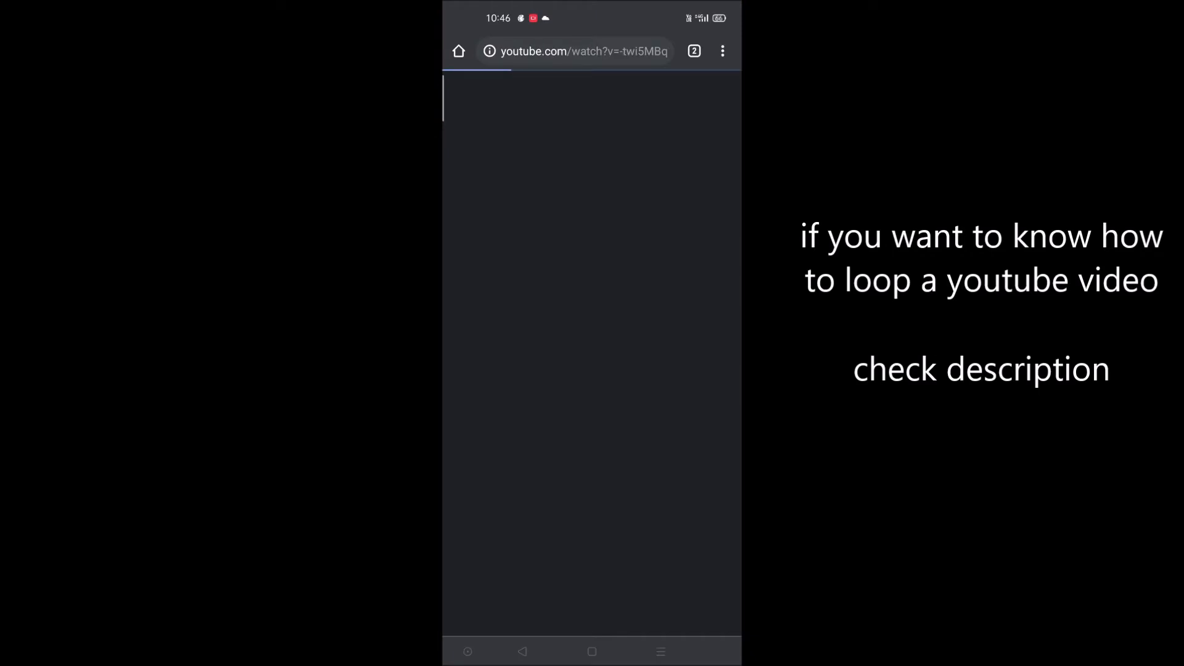
left_click(574, 51)
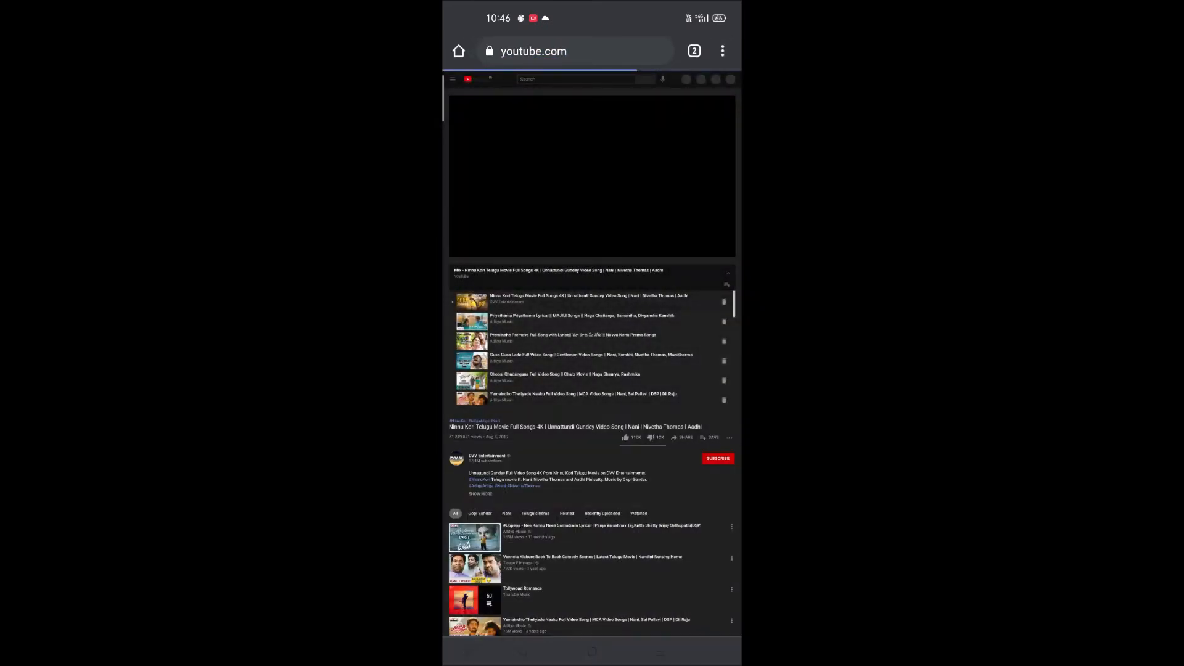
Go to the YouTube home feed via the YouTube logo.
left_click(722, 50)
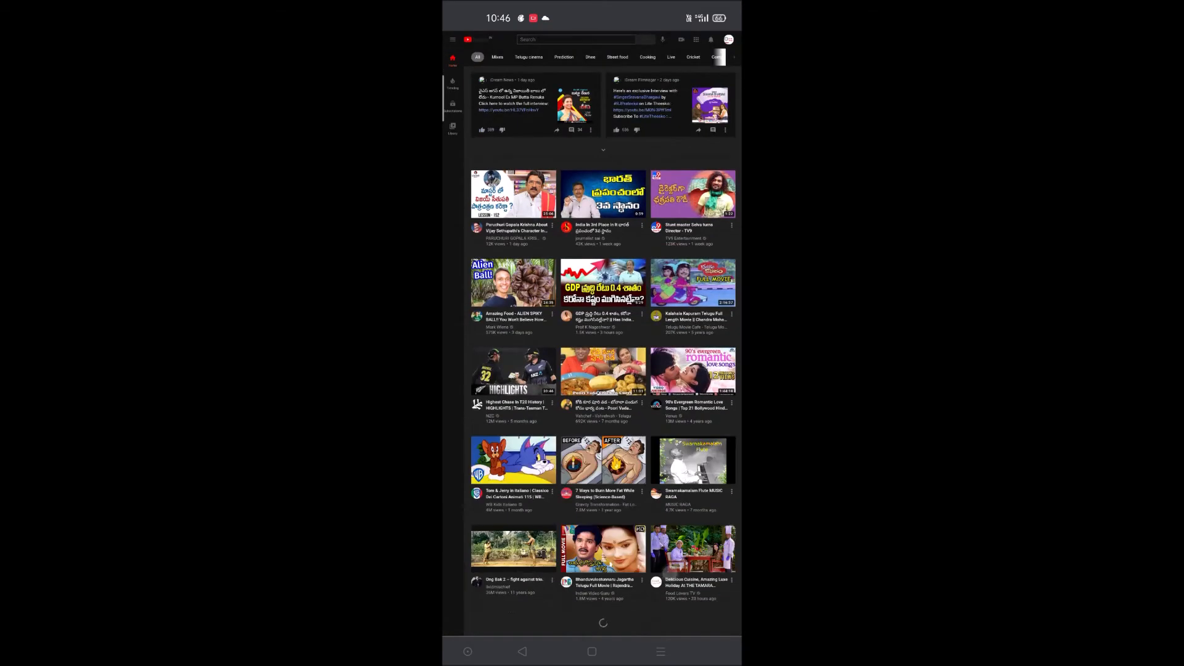
Scroll the feed toward a channel page before searching for "tech easy".
scroll("up", 3)
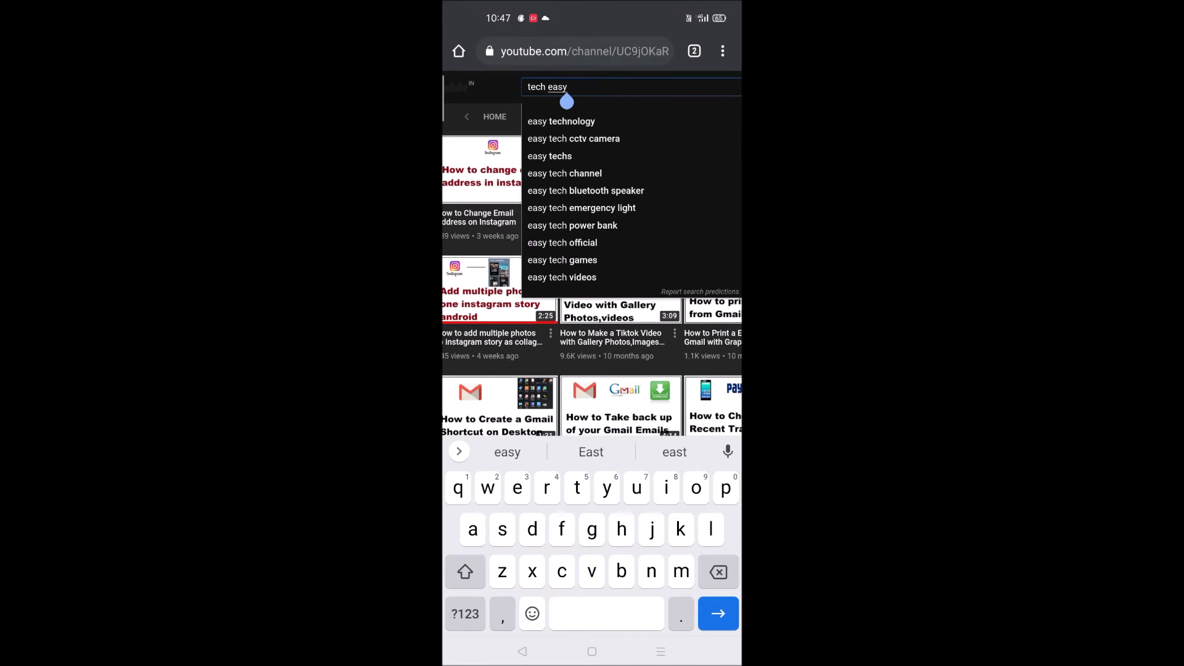
Scroll the Tech Easy results toward the 'How to Change Email Address on Instagram' video.
scroll("up", 3)
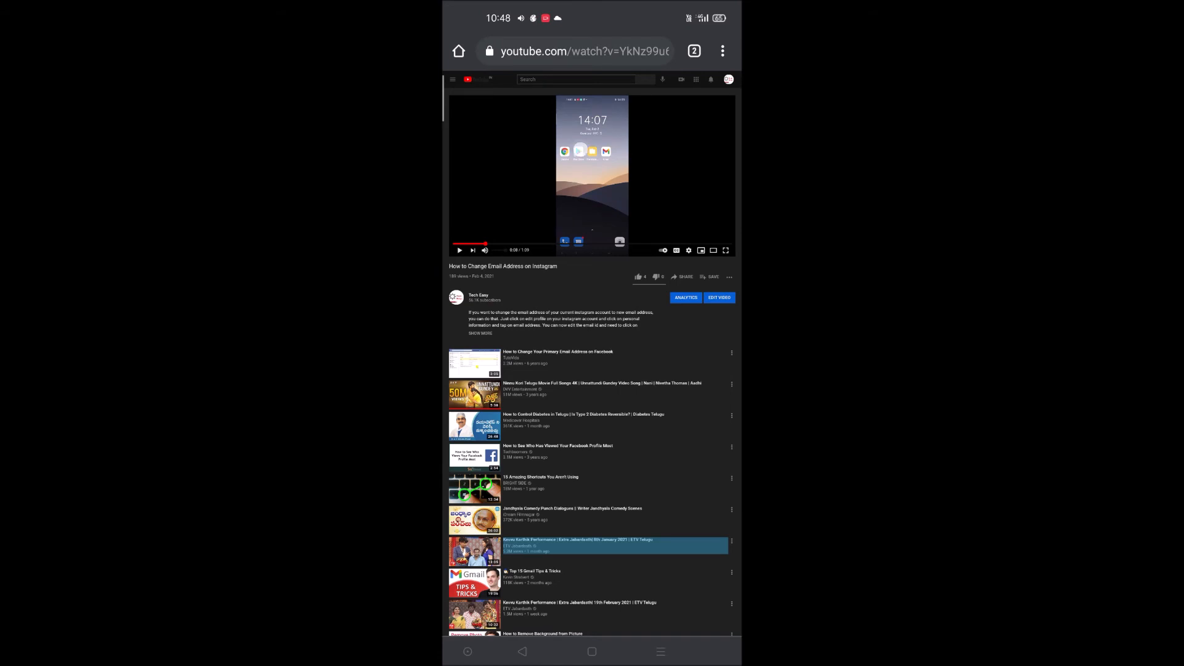
Start the Instagram email video playing so it can continue in the background.
left_click(592, 175)
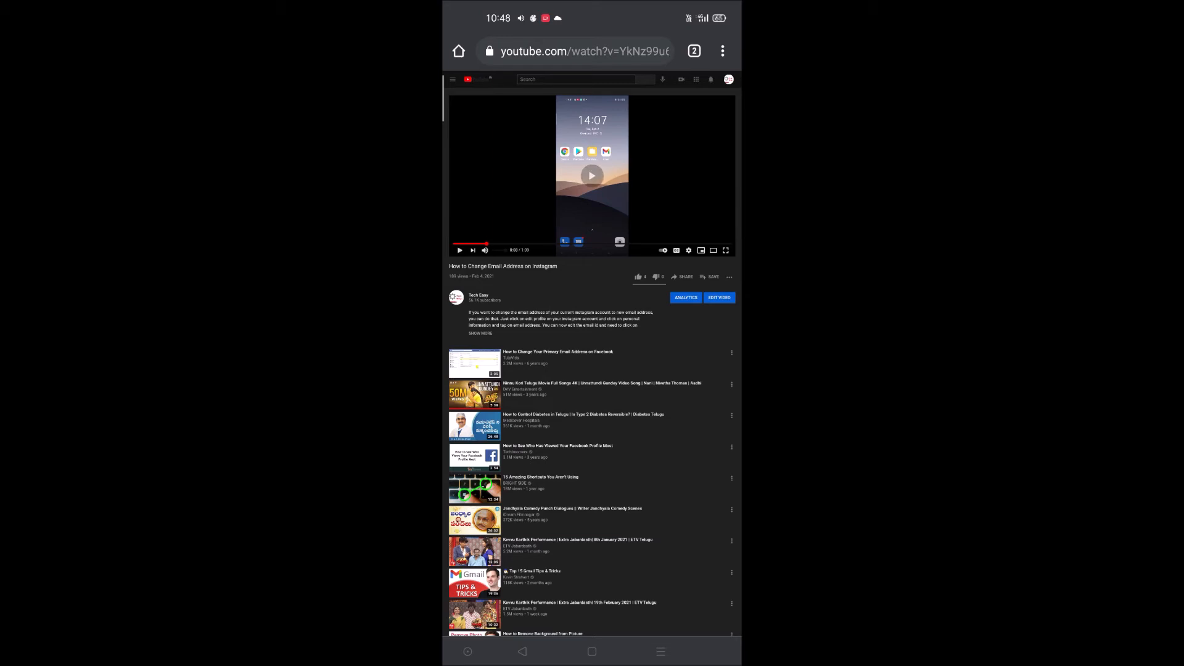
left_click(592, 175)
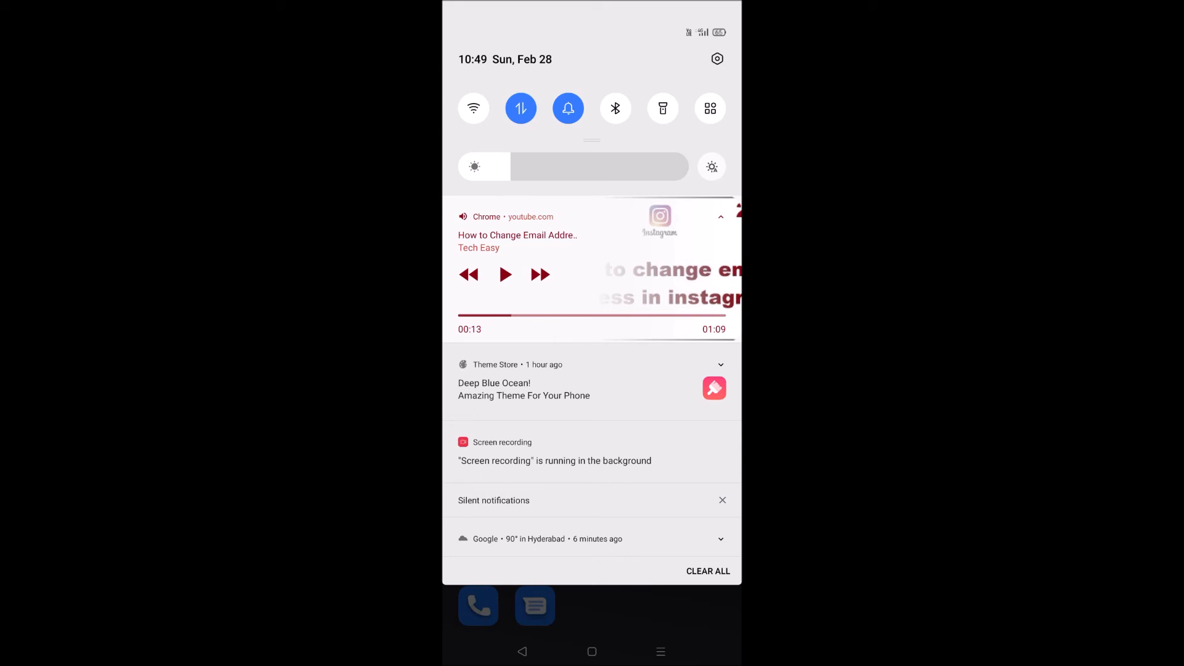
Resume the background video from Chrome's media controls, then pause it at 00:16.
left_click(505, 274)
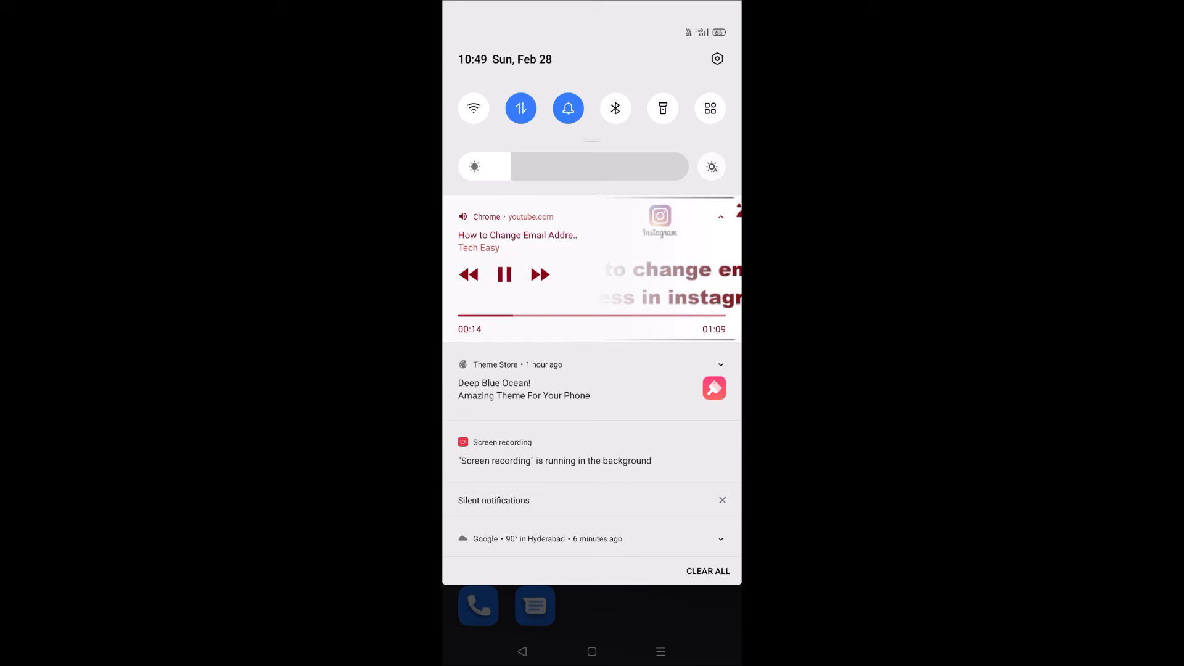
left_click(505, 273)
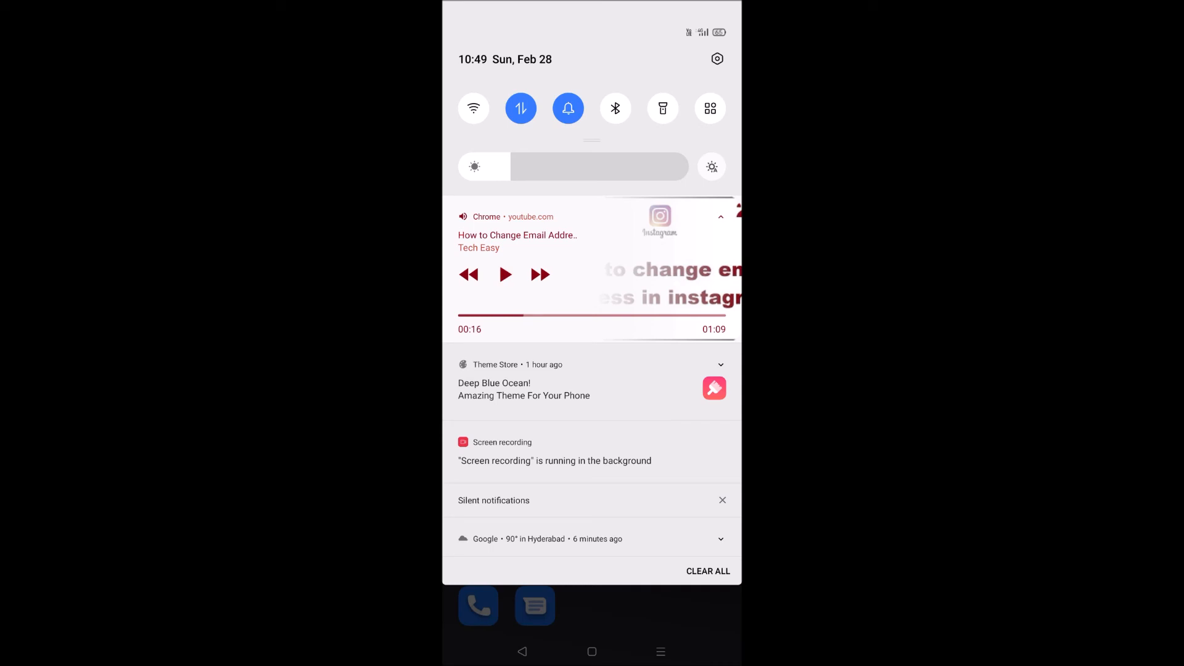